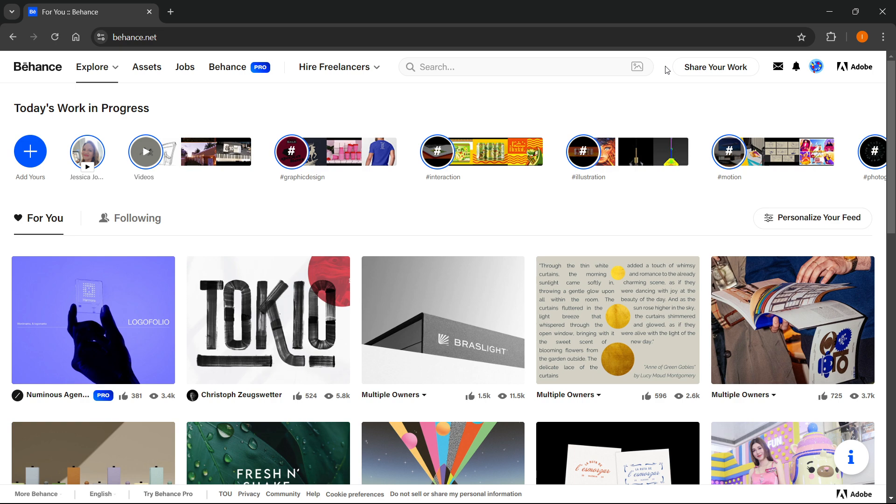
pyautogui.moveTo(671, 73)
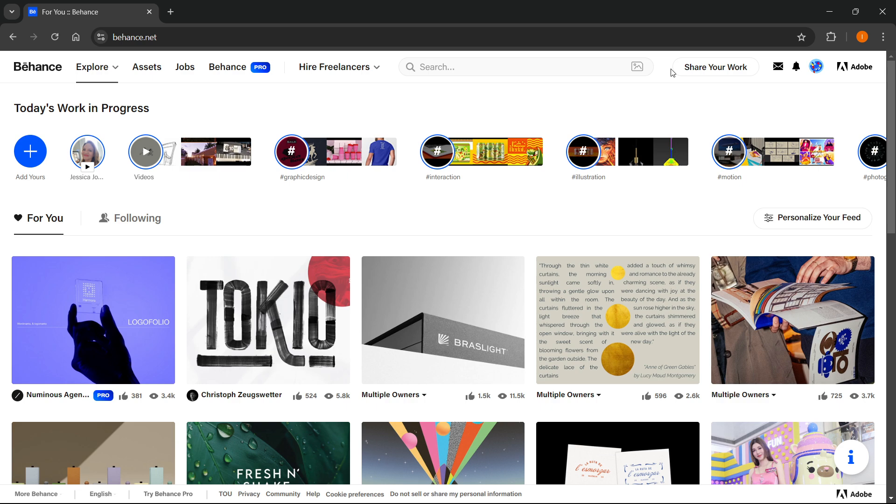
# Step: Start a new Project from Share Your Work so the empty project editor opens
pyautogui.click(715, 67)
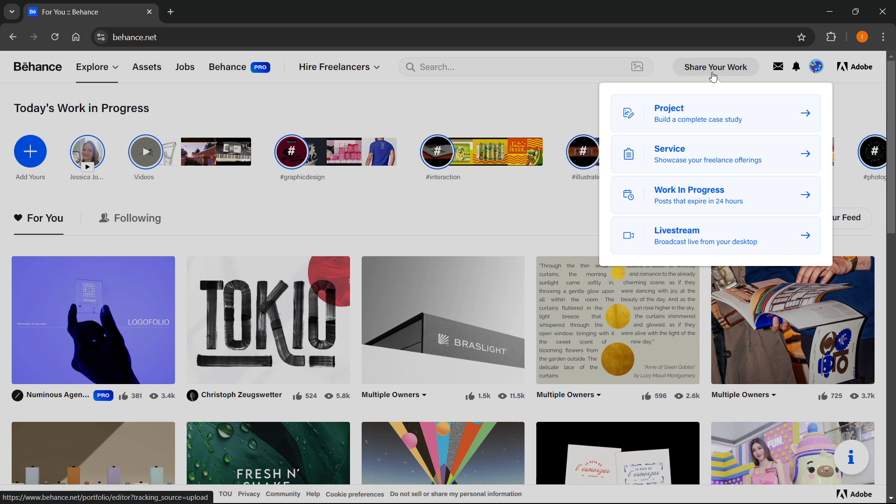
pyautogui.moveTo(713, 121)
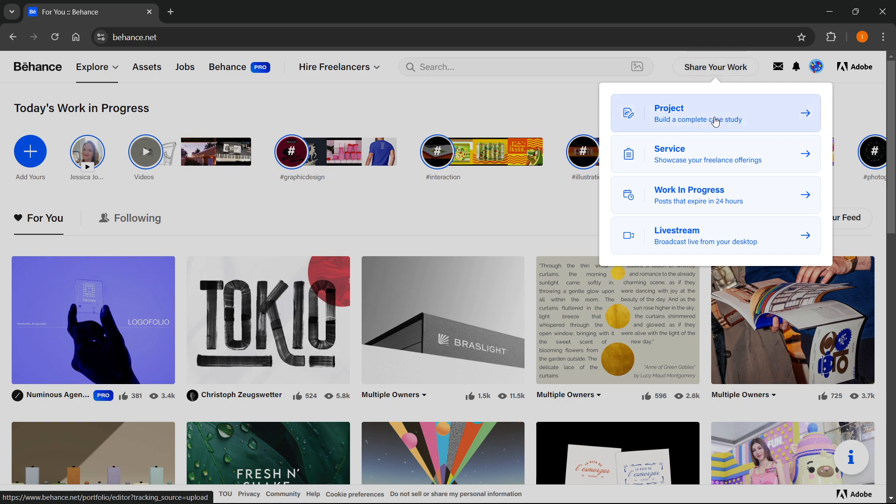
pyautogui.click(715, 113)
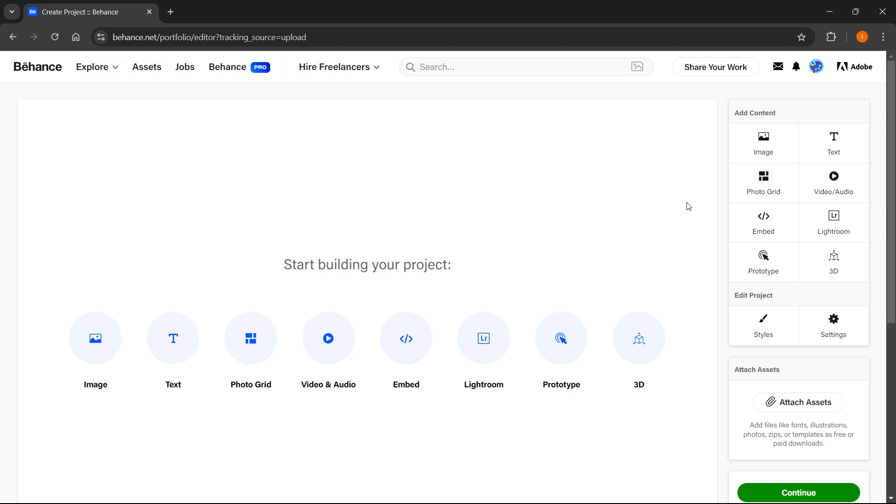
pyautogui.moveTo(749, 155)
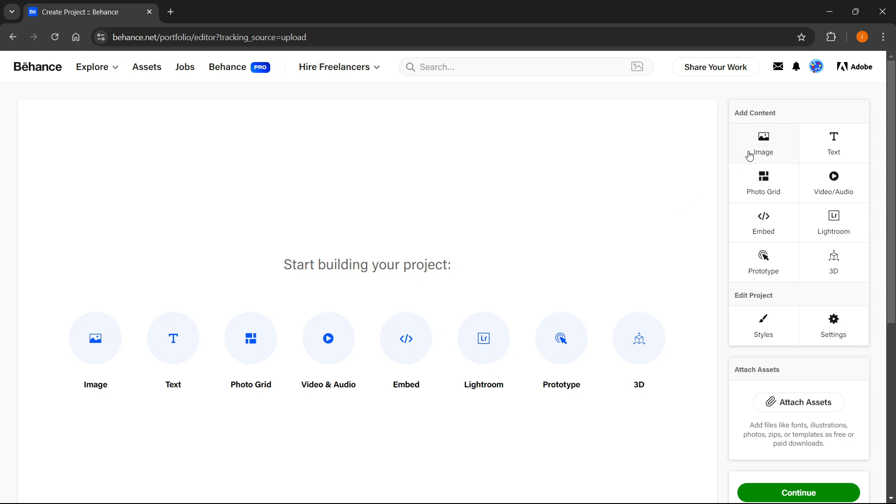
pyautogui.moveTo(817, 185)
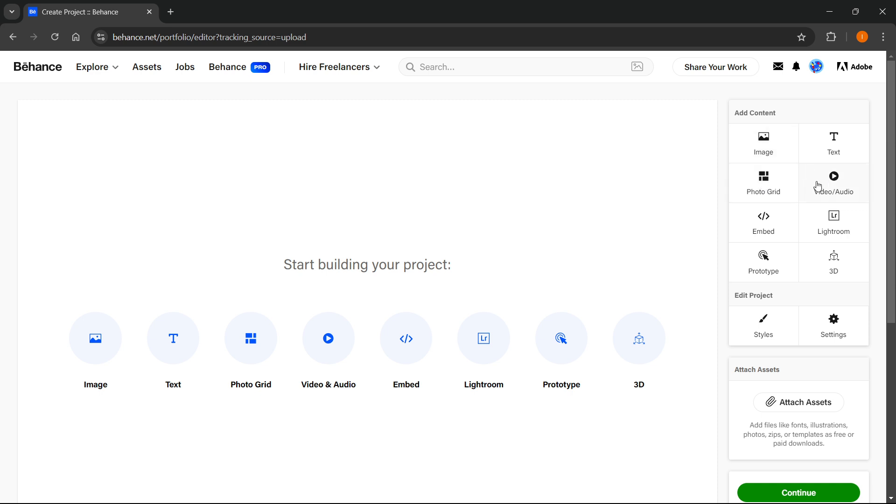
pyautogui.moveTo(768, 229)
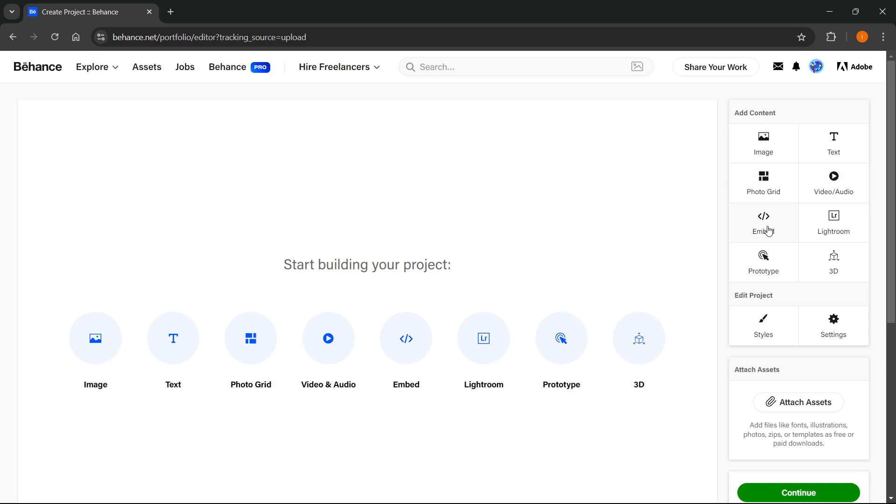
pyautogui.moveTo(812, 258)
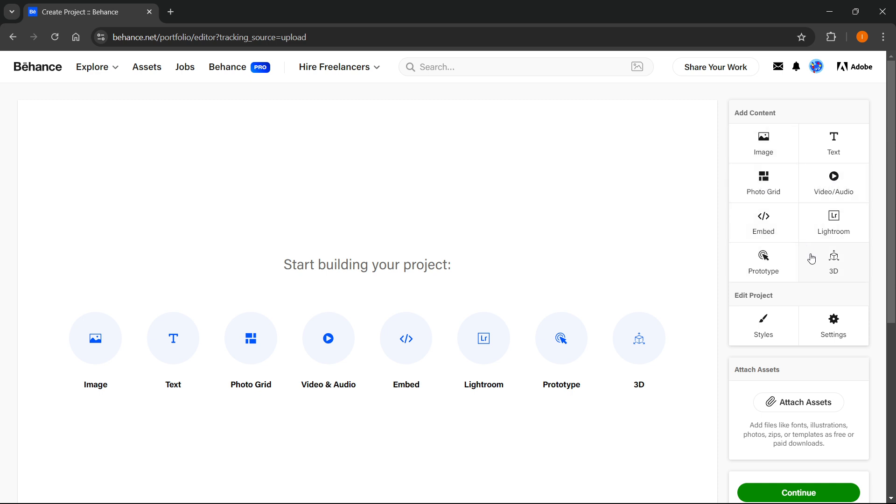
pyautogui.moveTo(763, 218)
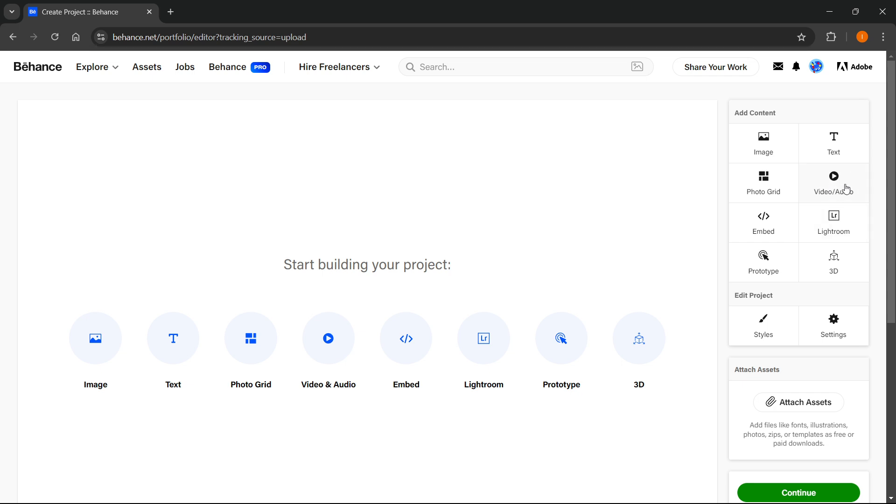
# Step: Upload 'how to invert mask in photoshop.mp4' from Downloads as a video block
pyautogui.click(833, 183)
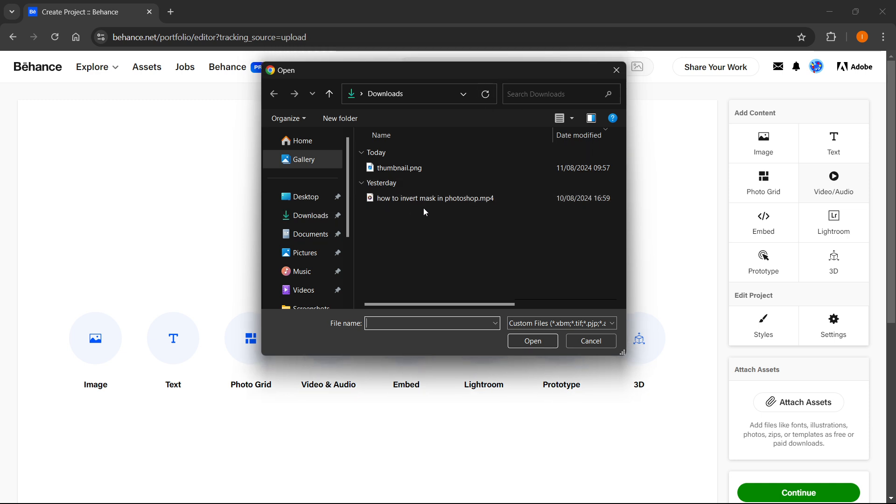
pyautogui.click(435, 198)
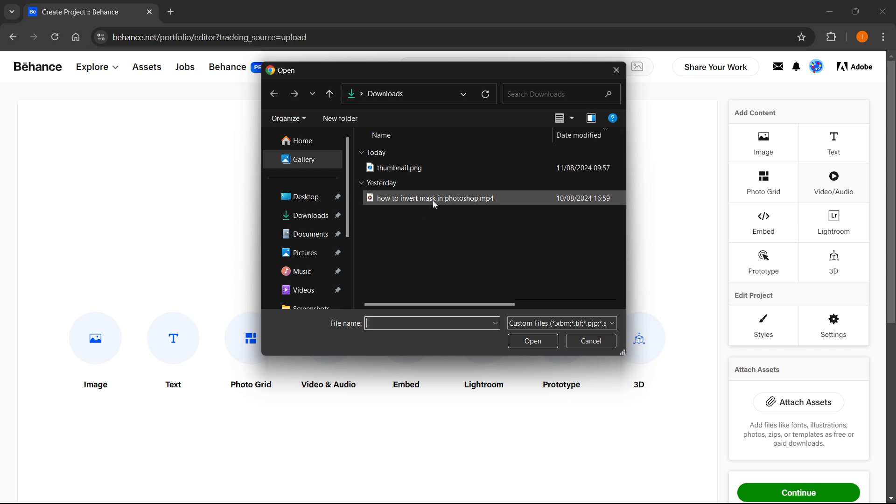
pyautogui.moveTo(453, 201)
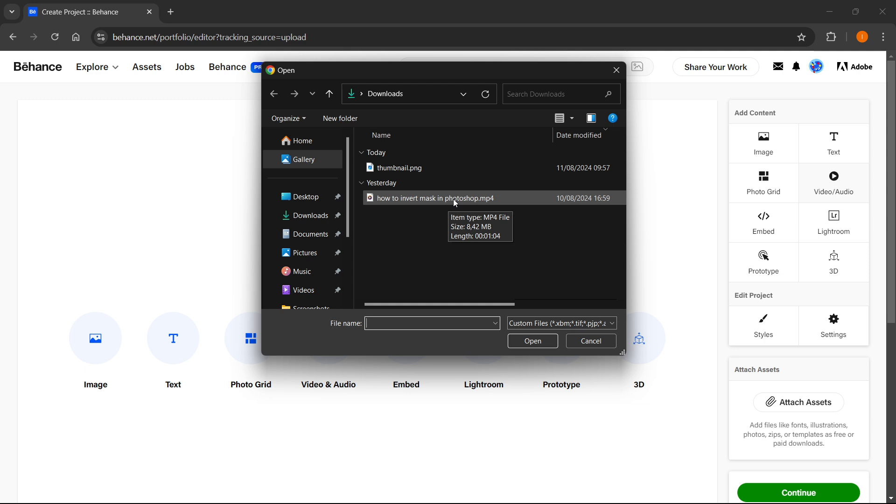
pyautogui.click(533, 340)
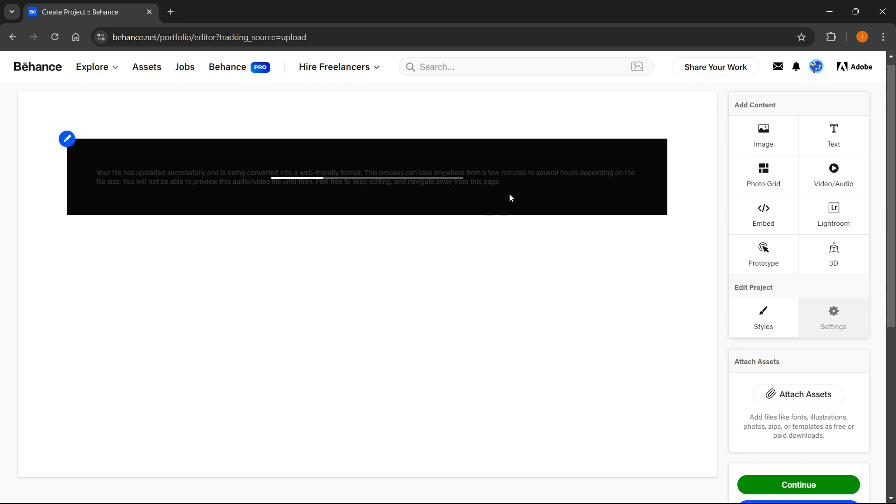
pyautogui.moveTo(529, 183)
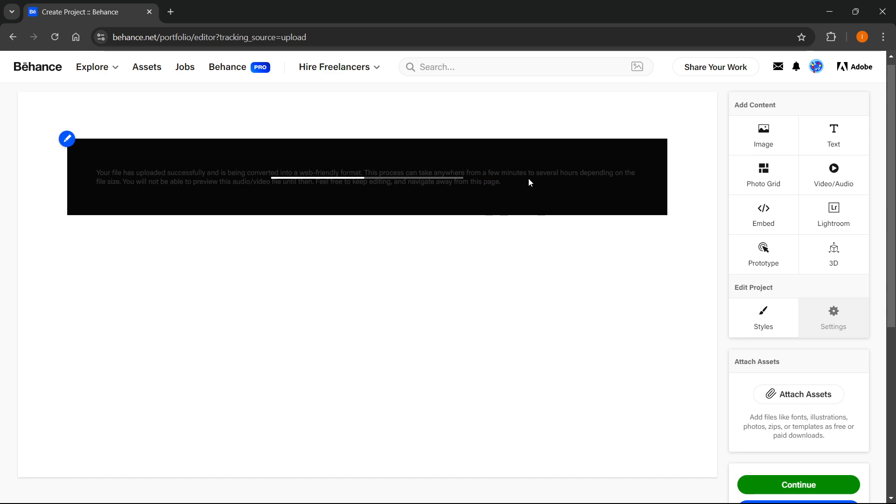
pyautogui.moveTo(203, 193)
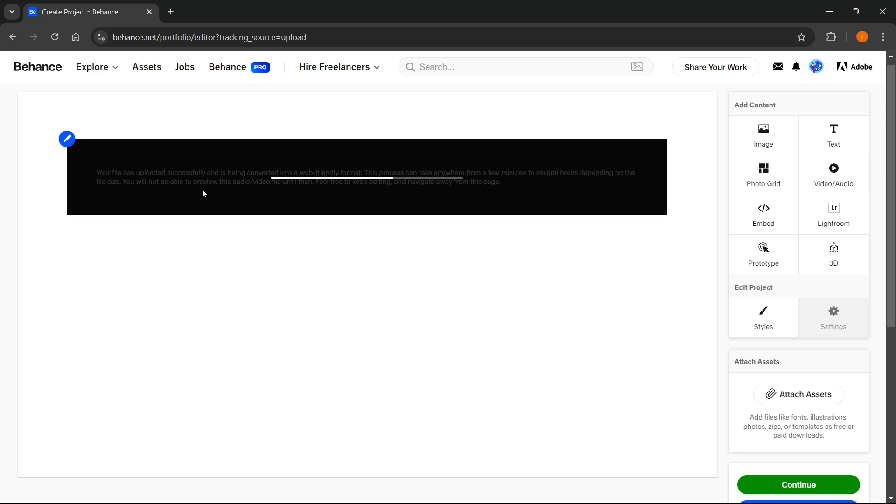
pyautogui.moveTo(173, 181)
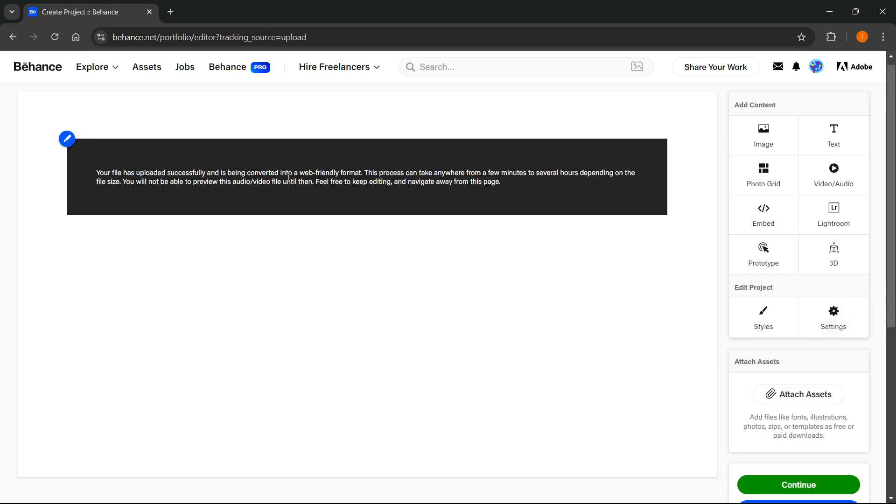
pyautogui.moveTo(363, 172); pyautogui.dragTo(442, 171)
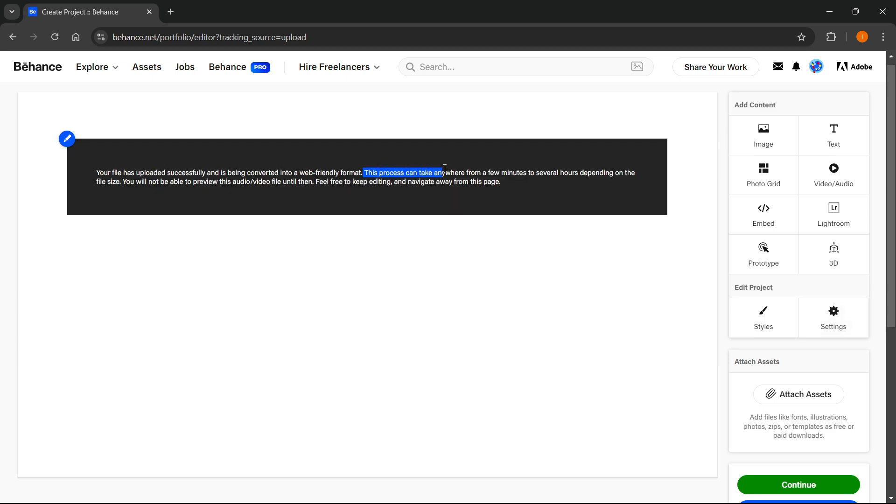
pyautogui.moveTo(444, 171); pyautogui.dragTo(592, 171)
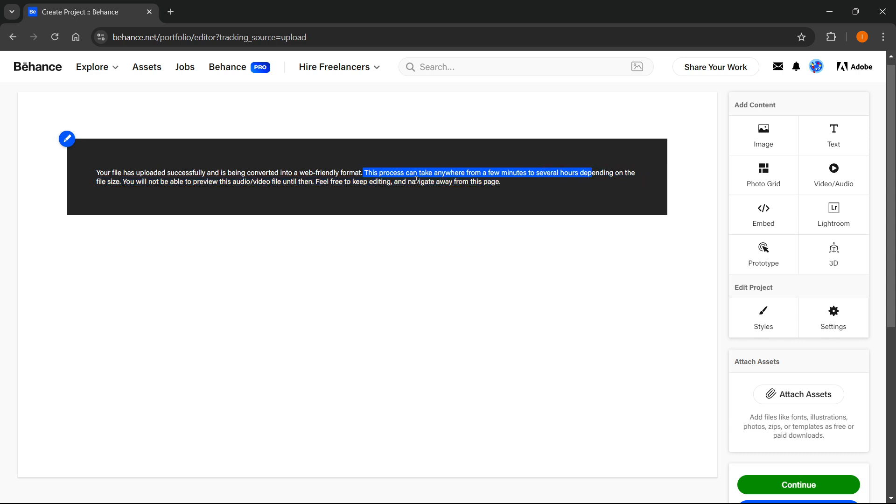
pyautogui.click(517, 219)
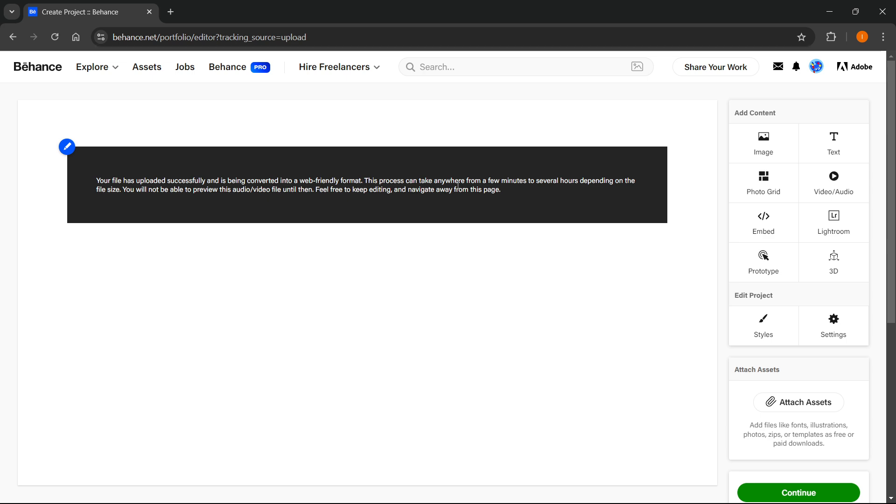
pyautogui.moveTo(314, 181)
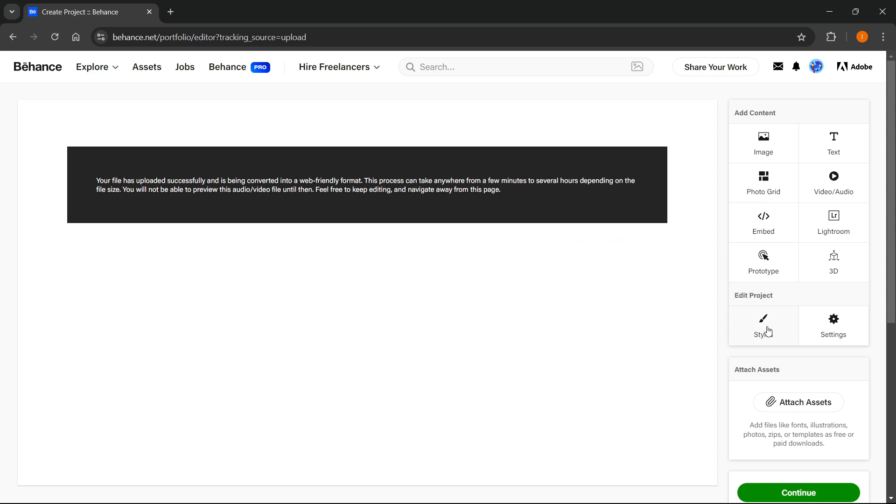
pyautogui.moveTo(805, 327)
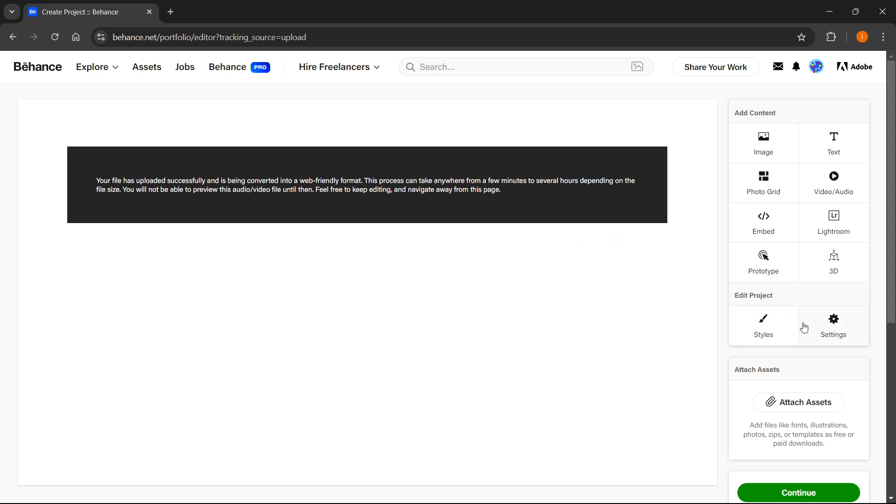
pyautogui.moveTo(817, 333)
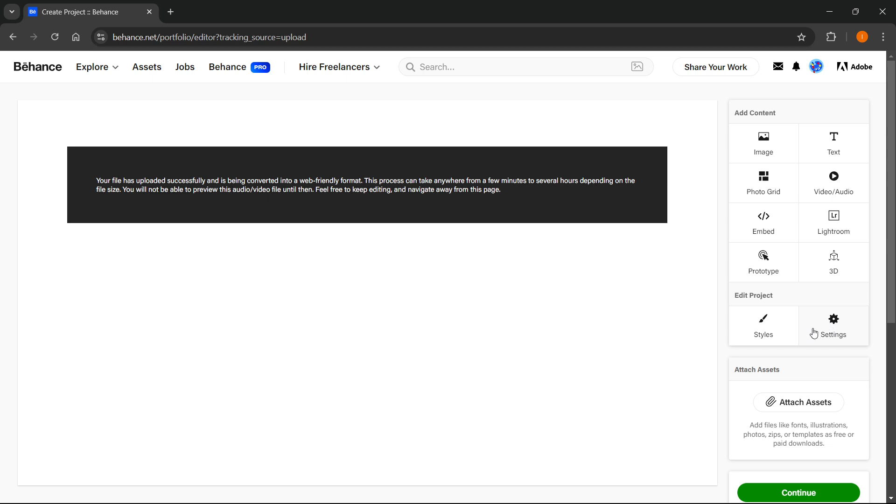
pyautogui.moveTo(765, 261)
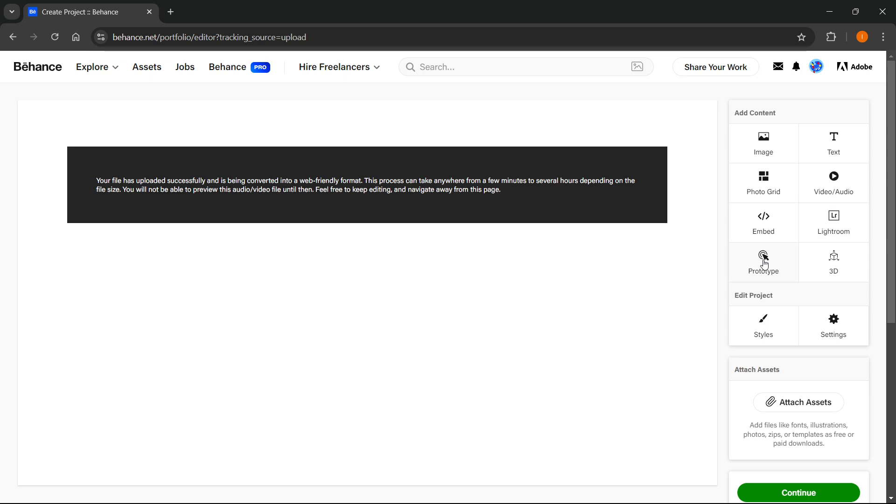
pyautogui.scroll(-3)
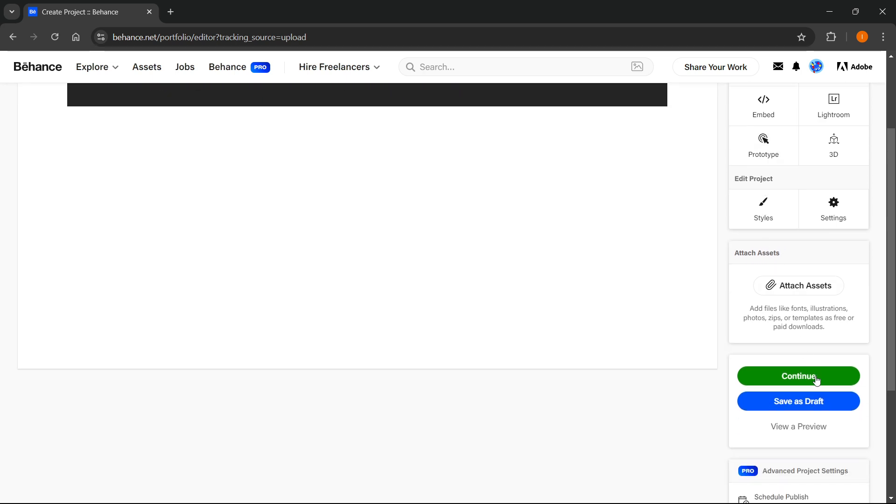
# Step: Continue to publish settings, set thumbnail.png from Downloads as the cropped cover and title it 'Sample'
pyautogui.click(799, 376)
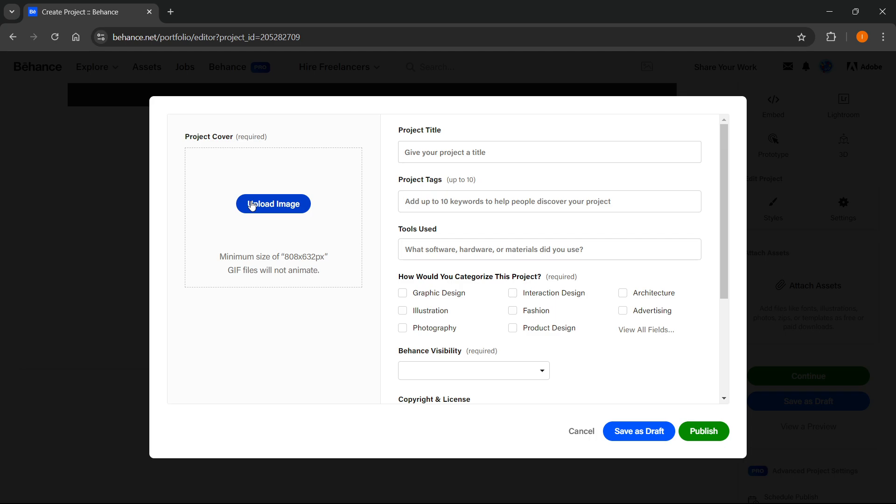
pyautogui.click(272, 204)
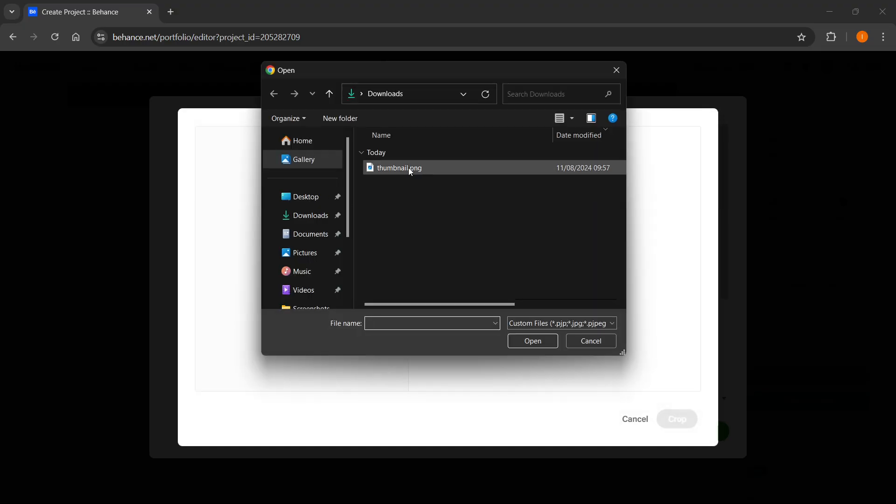
pyautogui.click(399, 168)
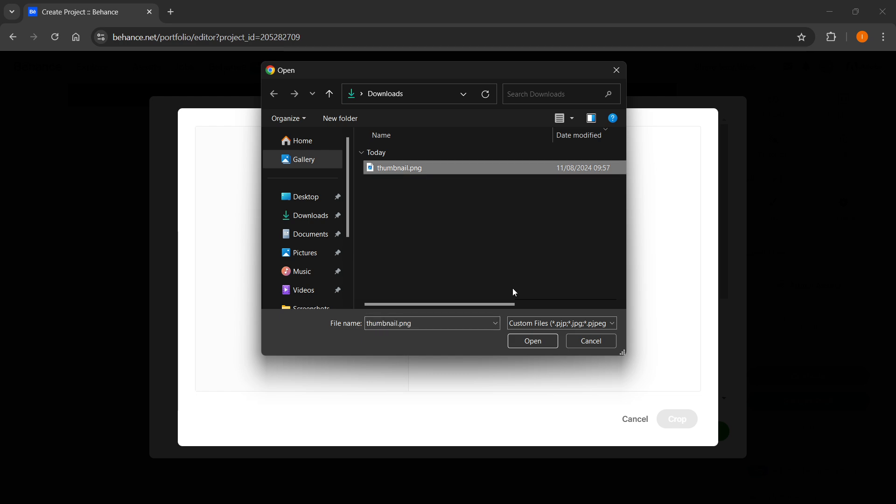
pyautogui.click(532, 341)
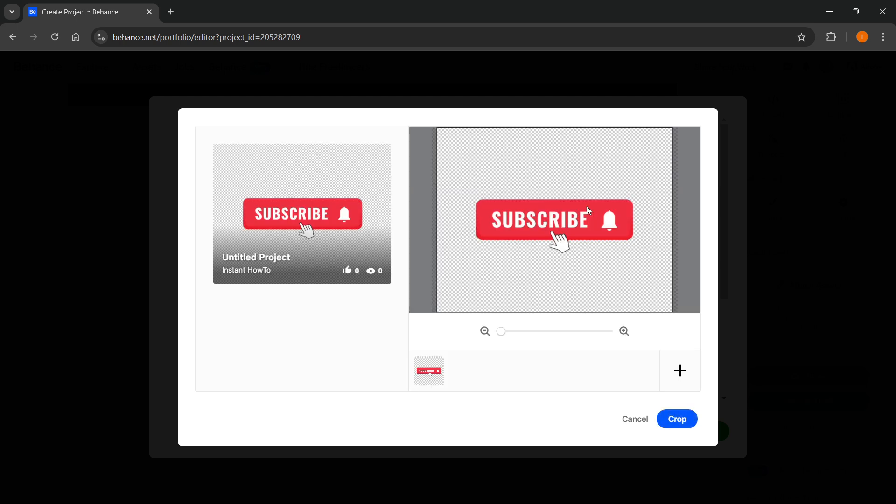
pyautogui.click(677, 418)
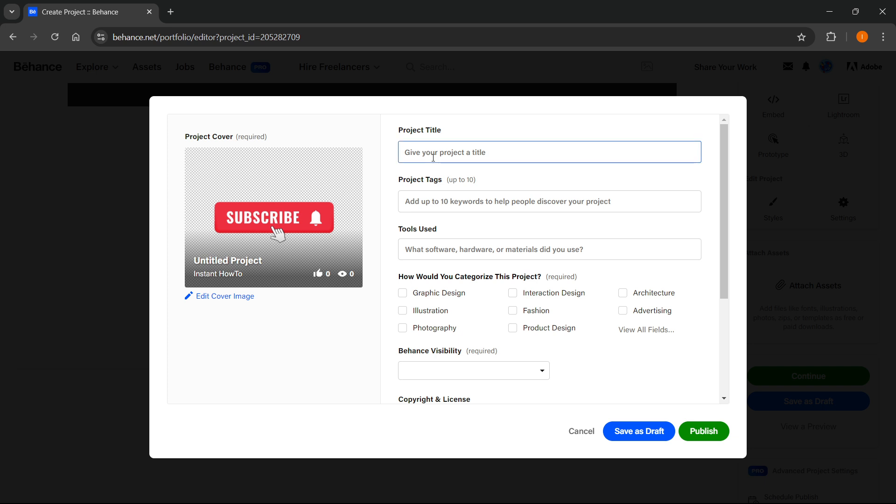
pyautogui.write('Sample Project')
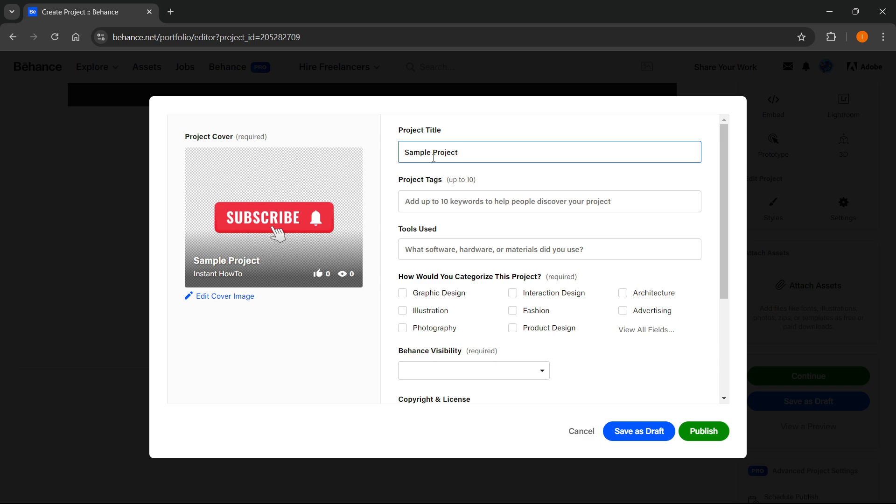
# Step: Add the photoshop tag and Adobe Photoshop as the tool used
pyautogui.click(549, 202)
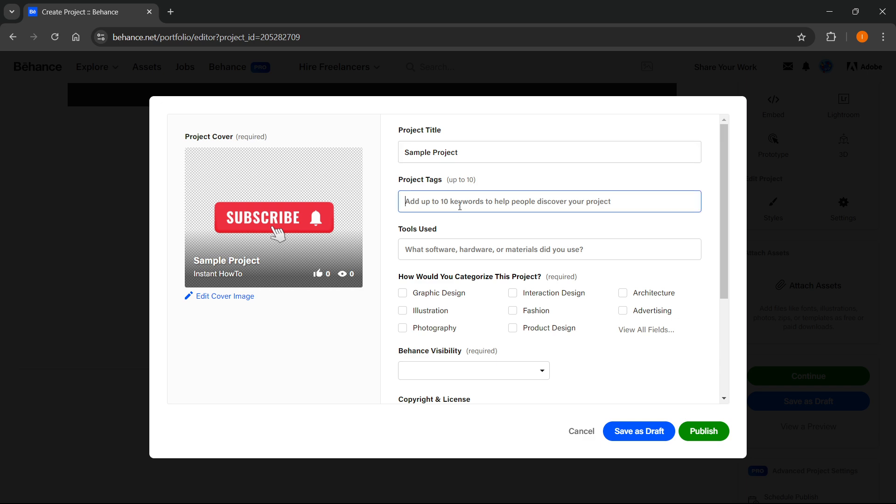
pyautogui.write('pho')
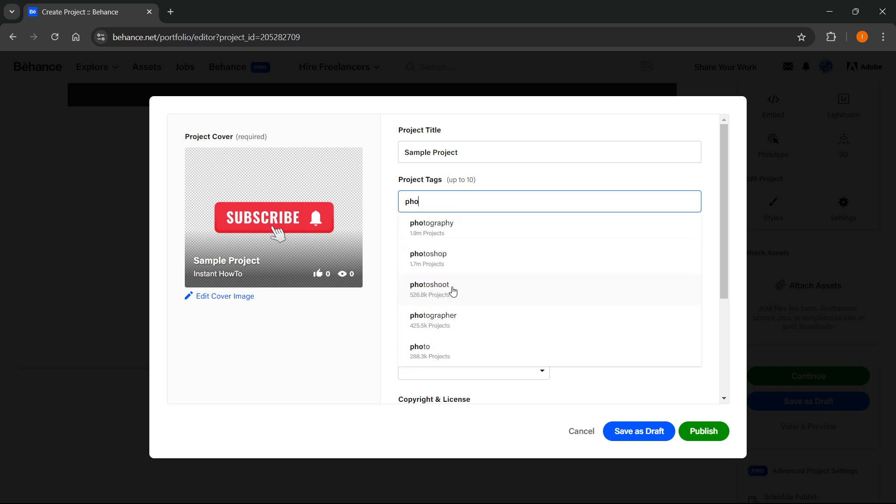
pyautogui.click(427, 254)
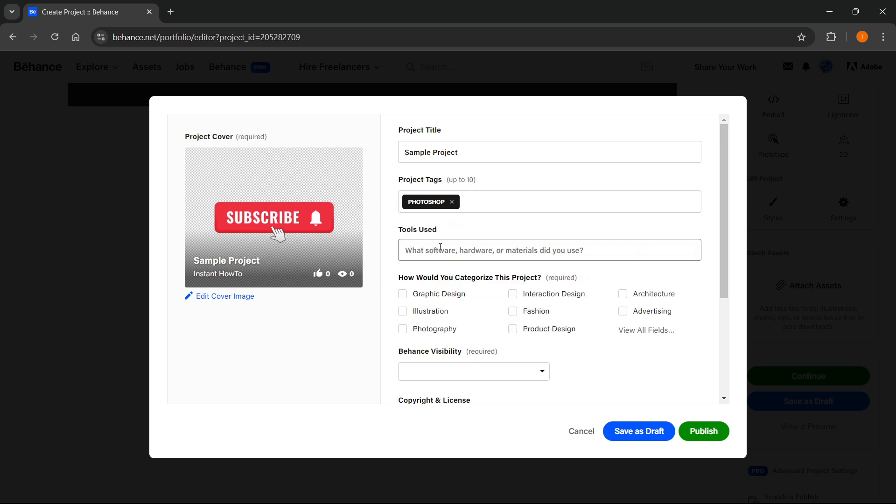
pyautogui.write('photoshop')
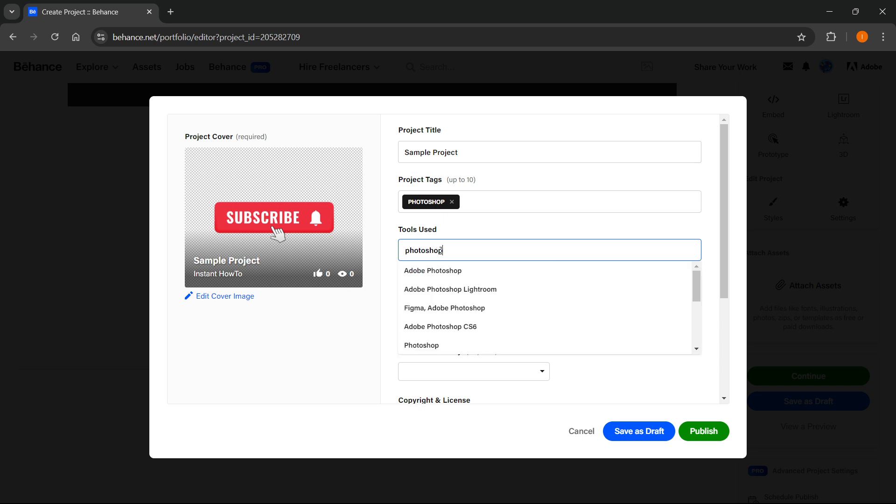
pyautogui.moveTo(433, 288)
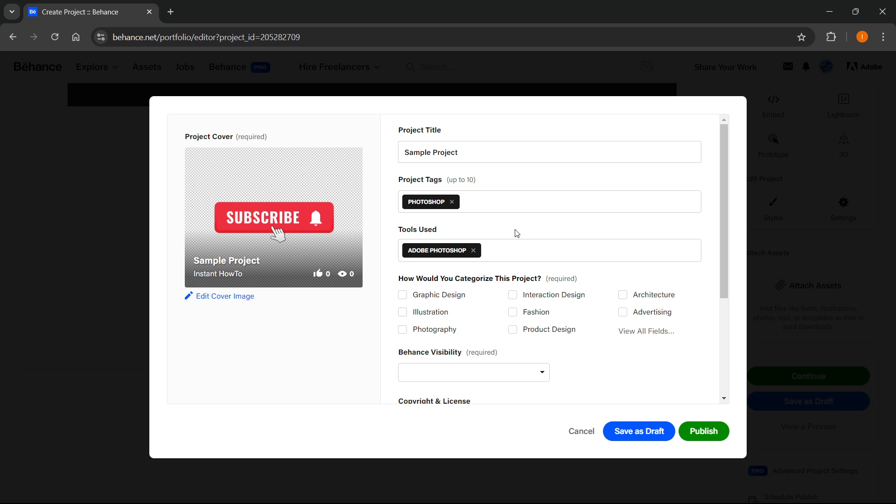
pyautogui.click(403, 295)
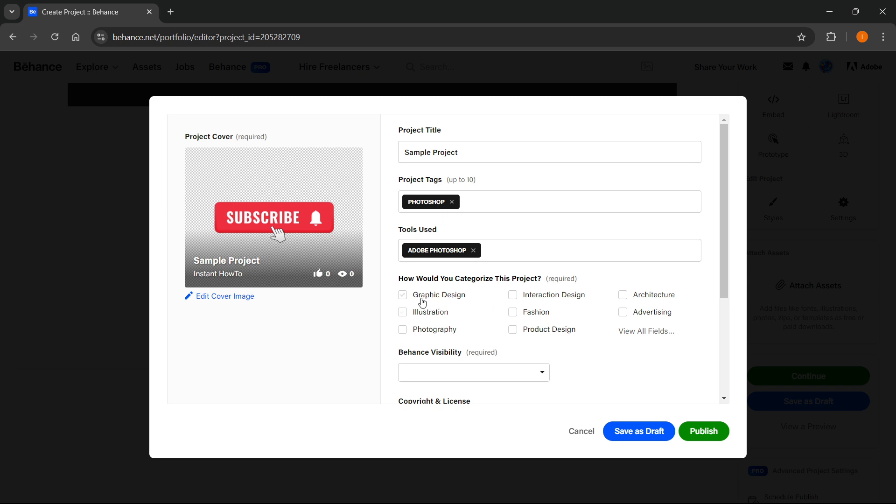
# Step: Check the Graphic Design category and set Behance visibility to Everyone
pyautogui.click(402, 294)
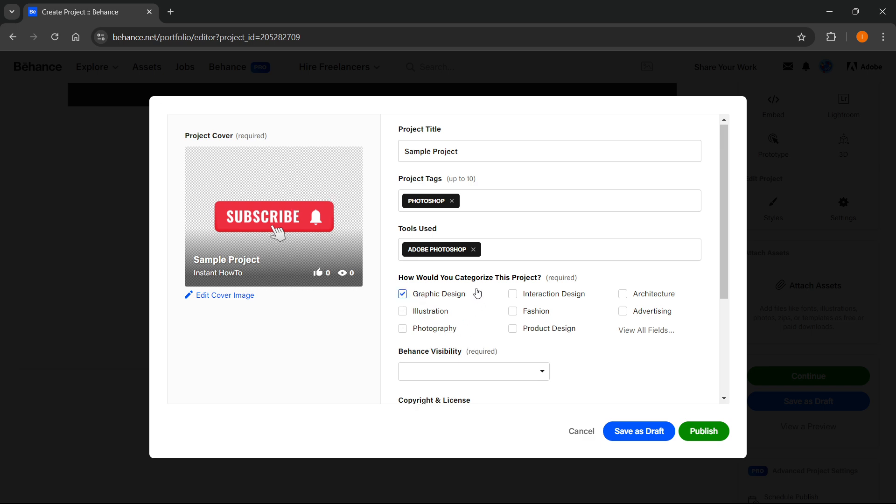
pyautogui.scroll(-3)
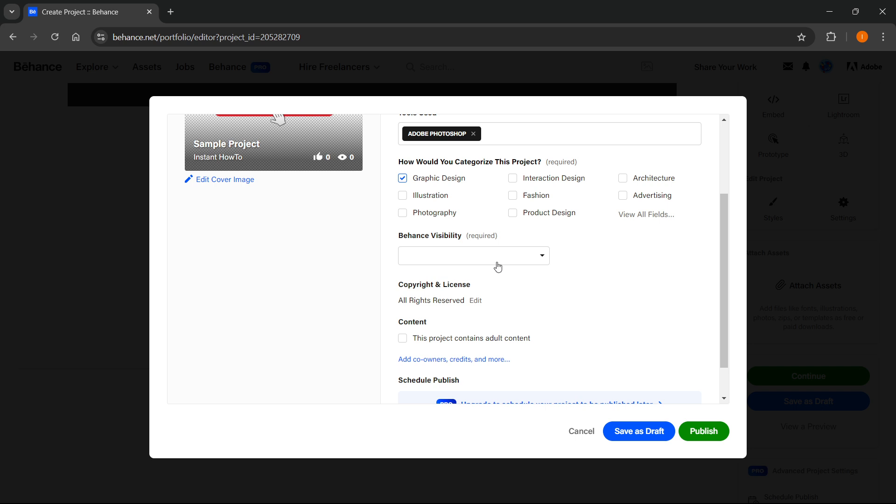
pyautogui.click(473, 255)
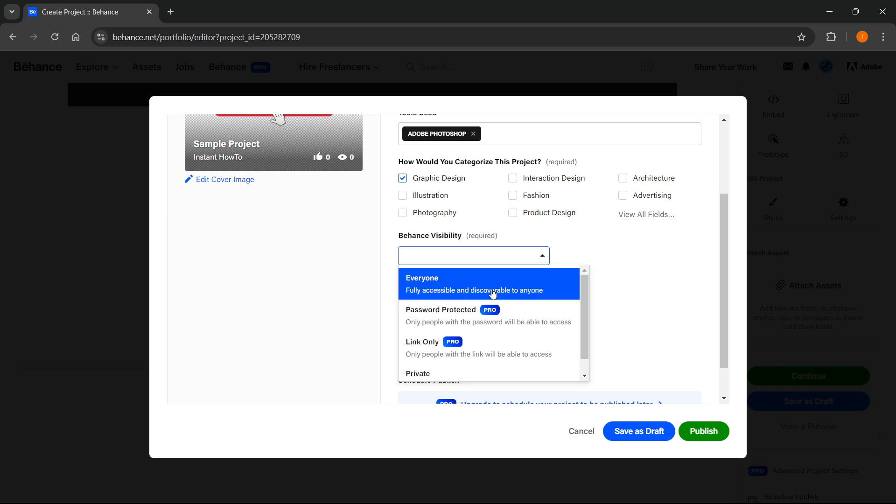
pyautogui.moveTo(419, 360)
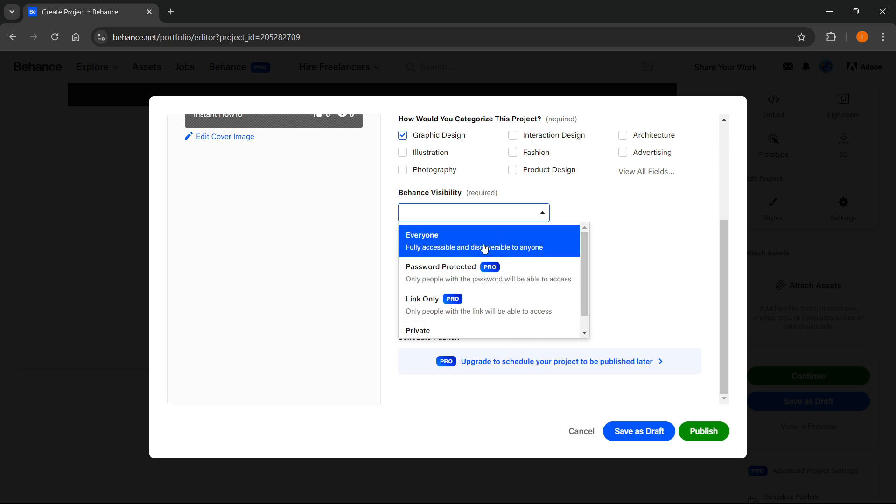
pyautogui.click(484, 240)
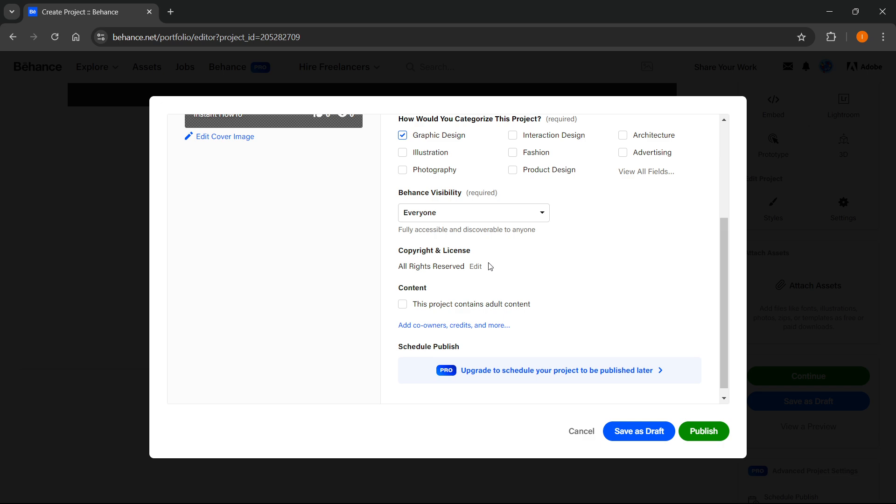
pyautogui.moveTo(479, 267)
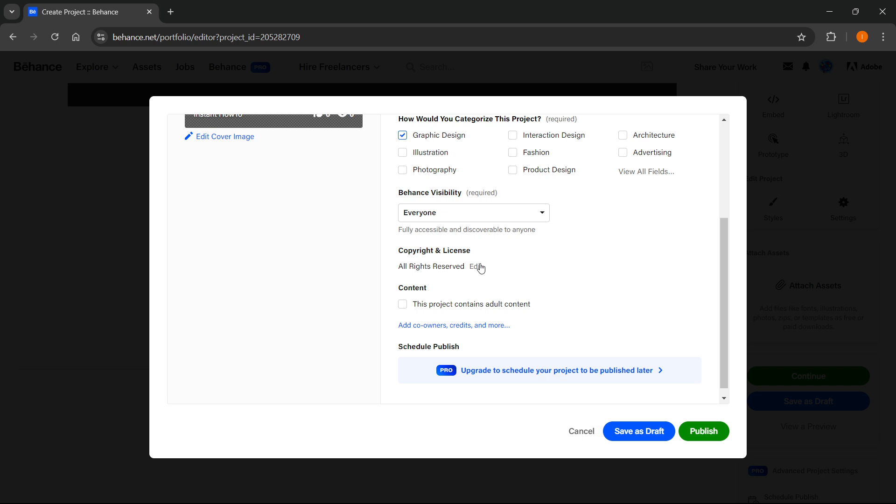
# Step: Leave All Rights Reserved licensing with the adult content box unchecked
pyautogui.click(402, 304)
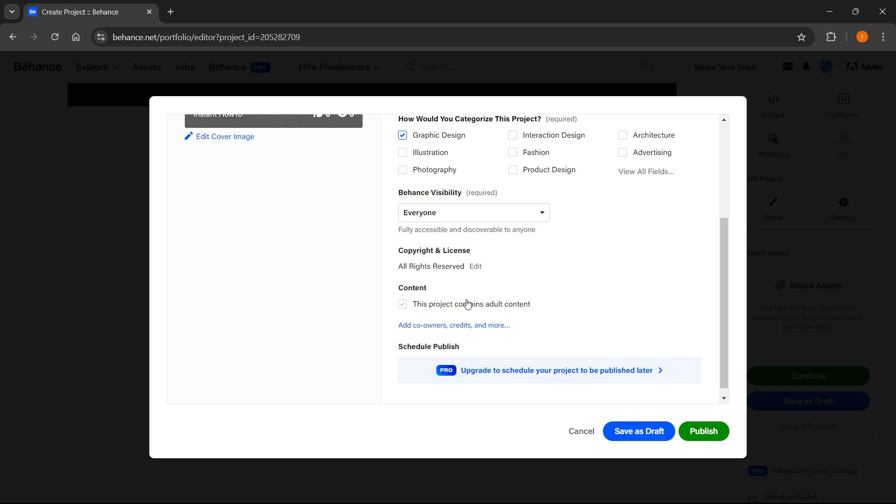
pyautogui.click(402, 304)
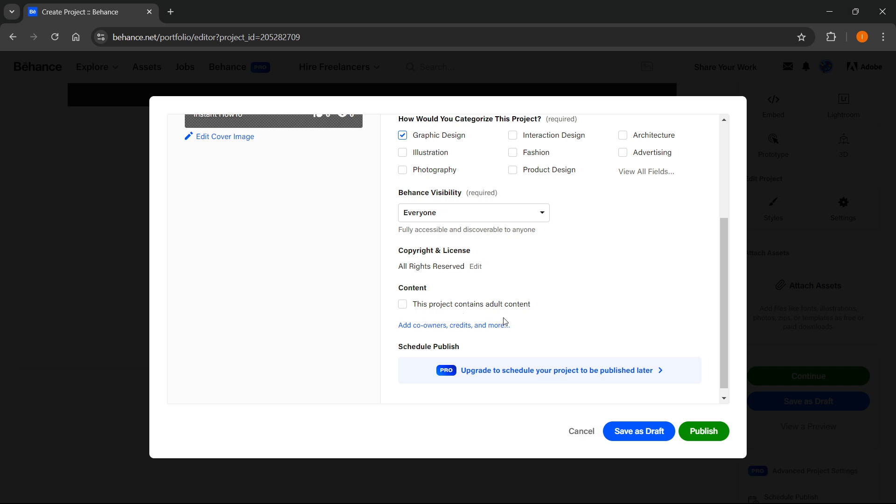
pyautogui.click(403, 304)
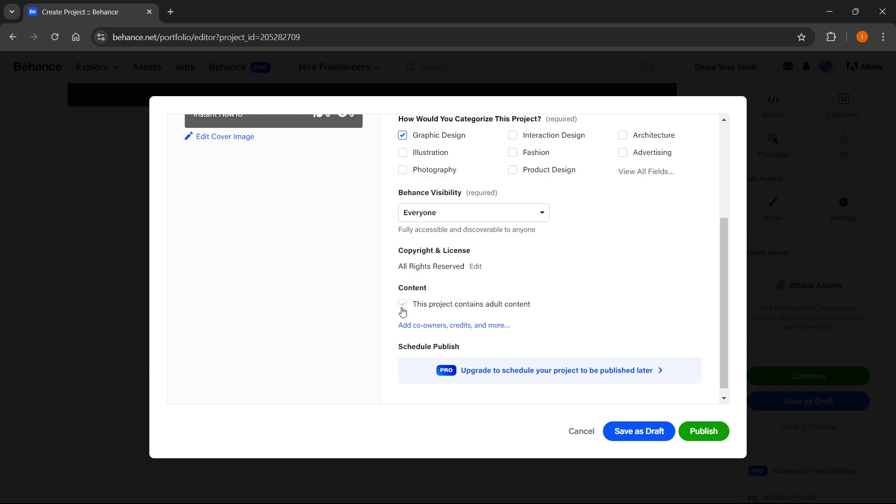
pyautogui.click(402, 304)
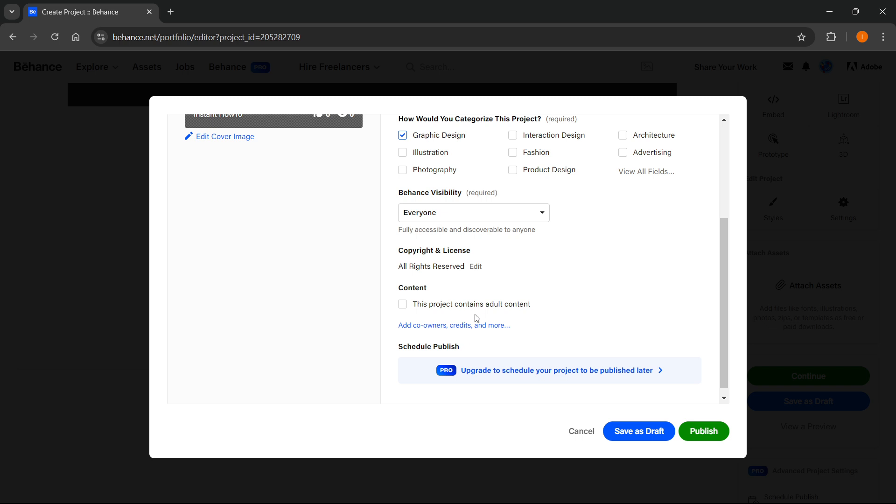
pyautogui.scroll(-3)
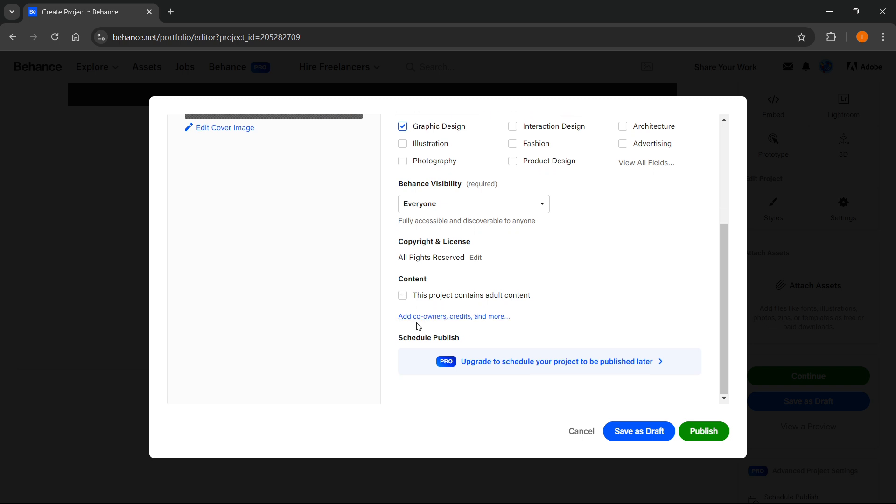
pyautogui.moveTo(421, 317)
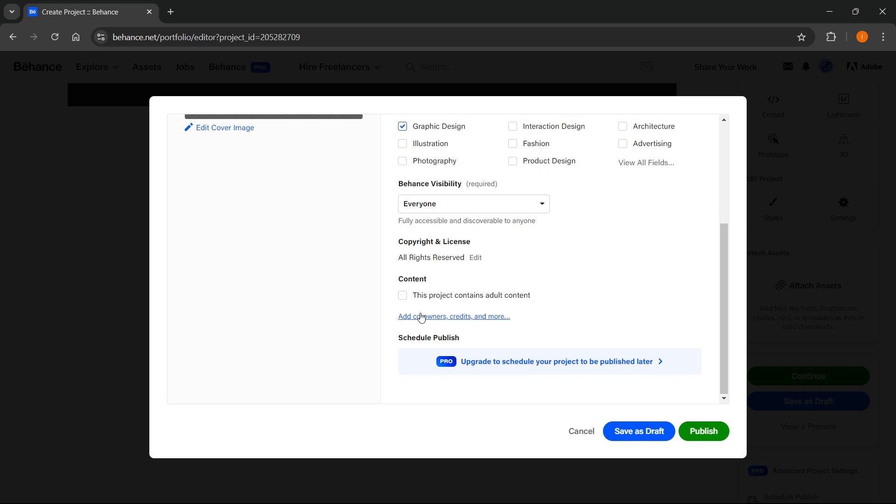
pyautogui.moveTo(633, 323)
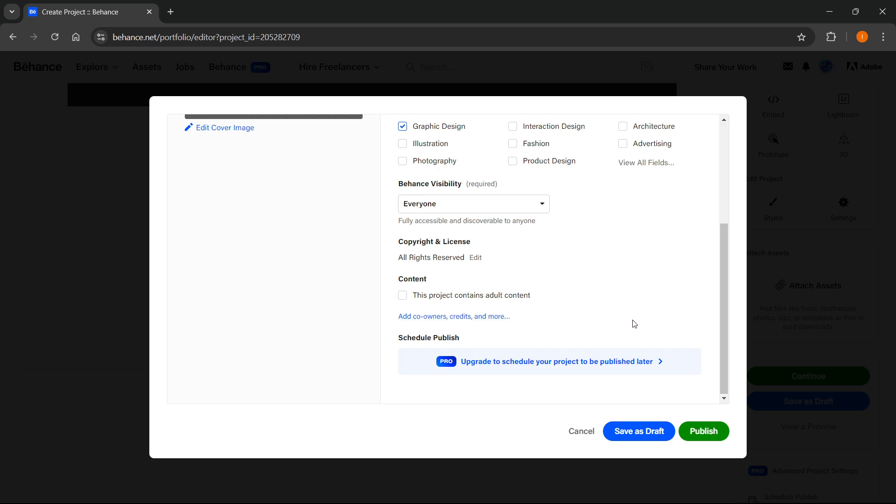
# Step: Publish the project and close the Promote Your Work popup
pyautogui.click(703, 431)
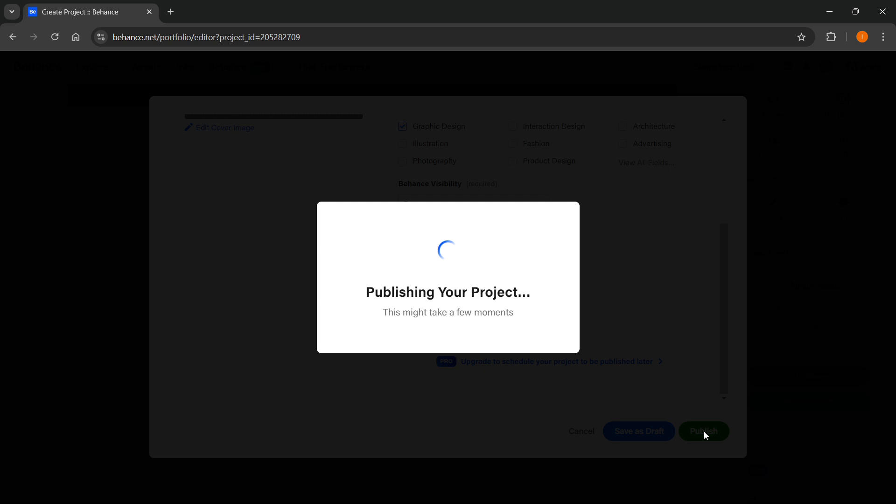
pyautogui.click(704, 431)
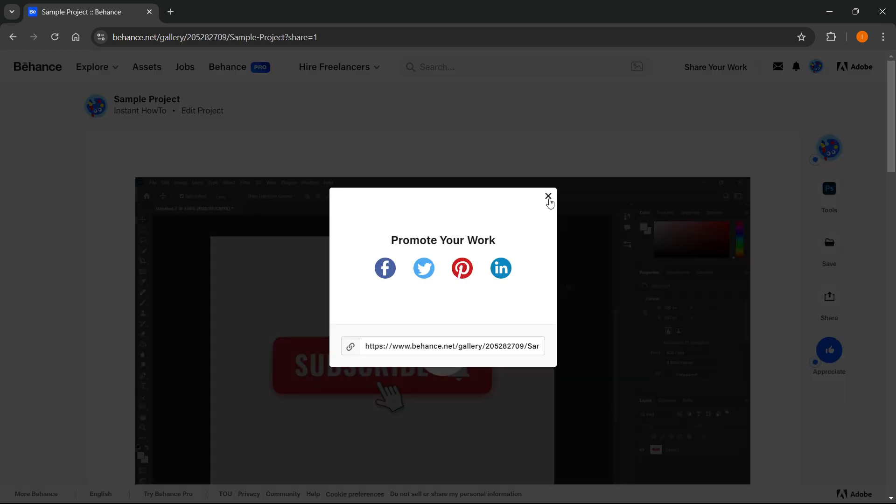
pyautogui.click(548, 196)
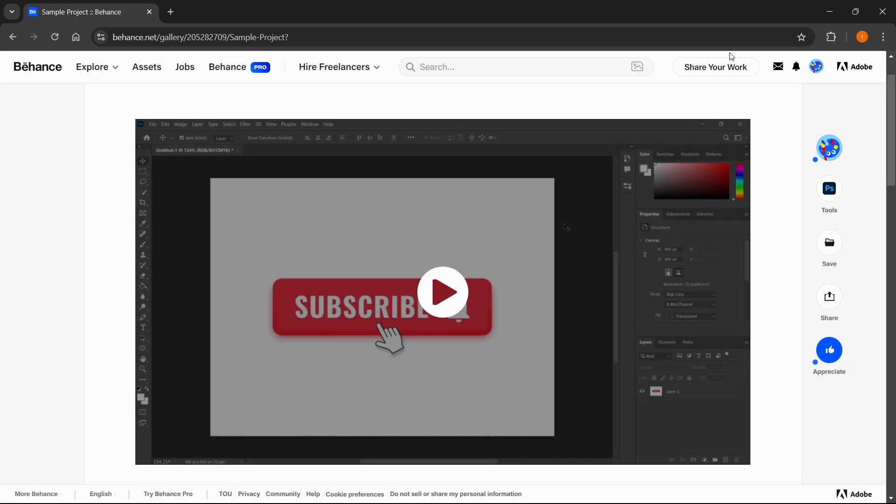
# Step: Go to the Behance Profile via the avatar menu and open Sample Project from the Work tab
pyautogui.click(816, 66)
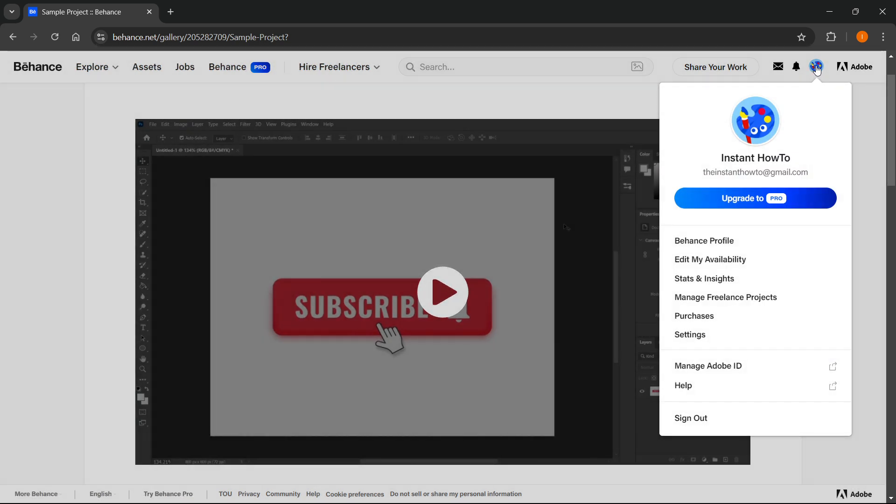
pyautogui.click(704, 240)
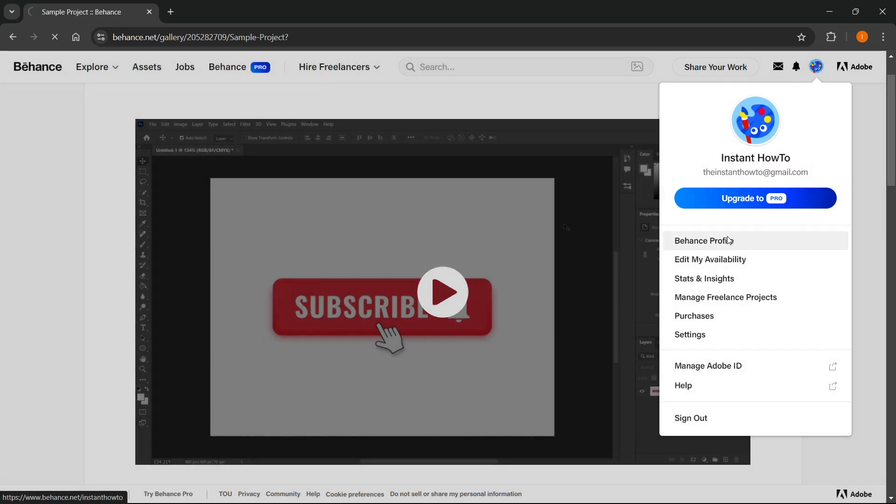
pyautogui.click(703, 241)
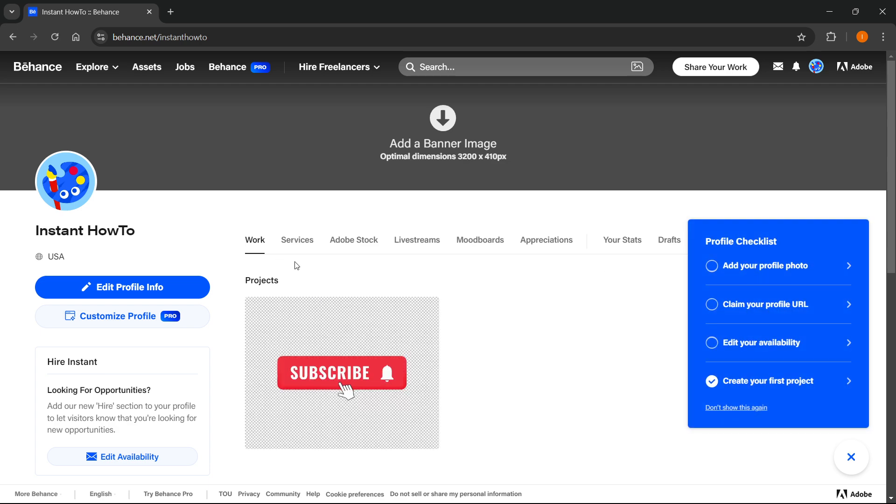
pyautogui.scroll(-3)
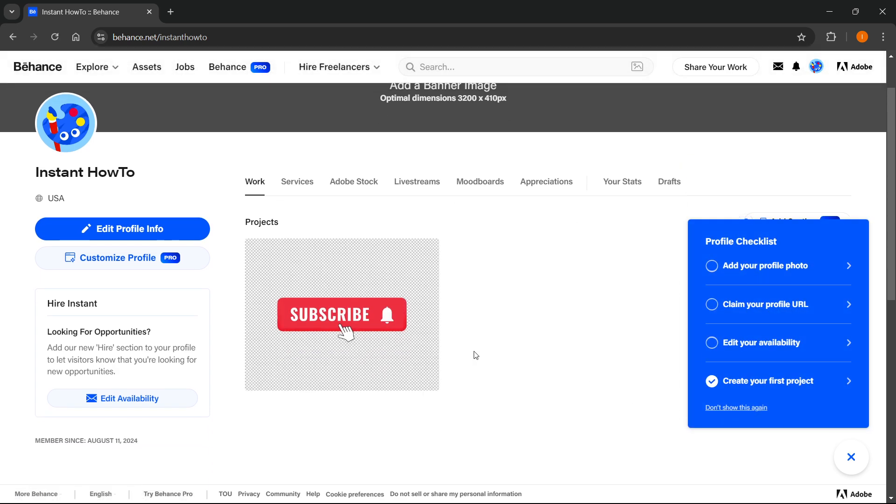
pyautogui.click(341, 314)
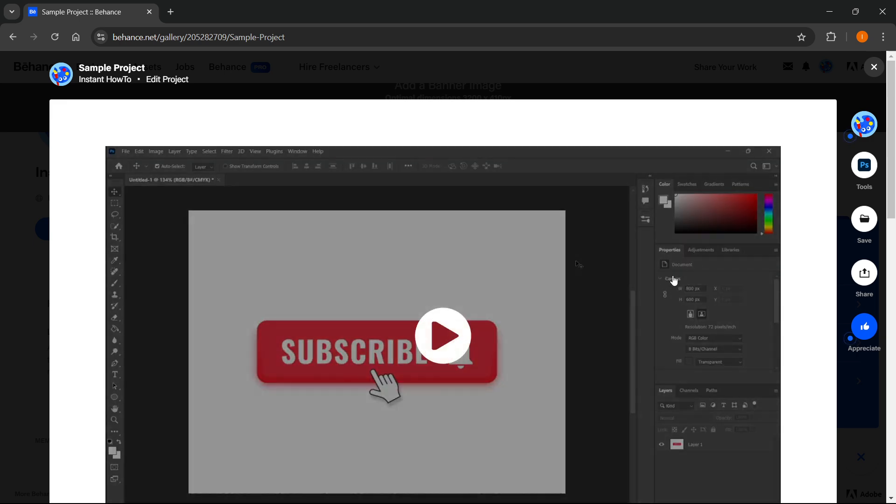
pyautogui.moveTo(677, 276)
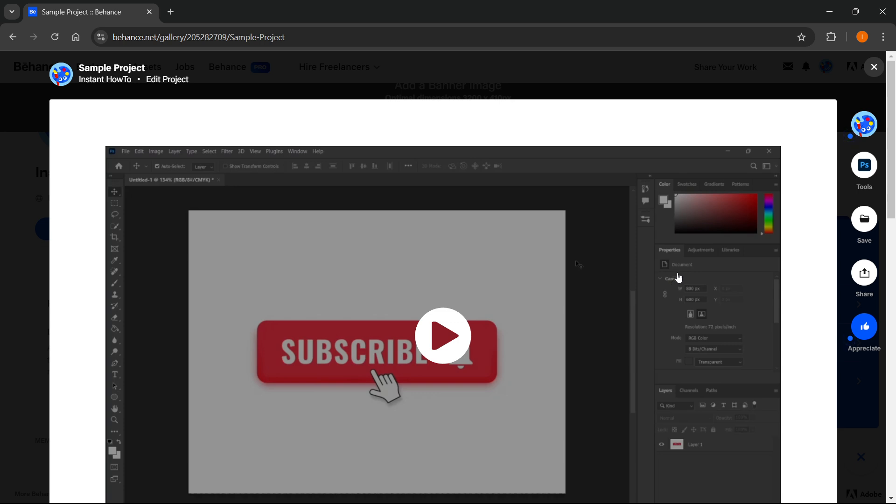